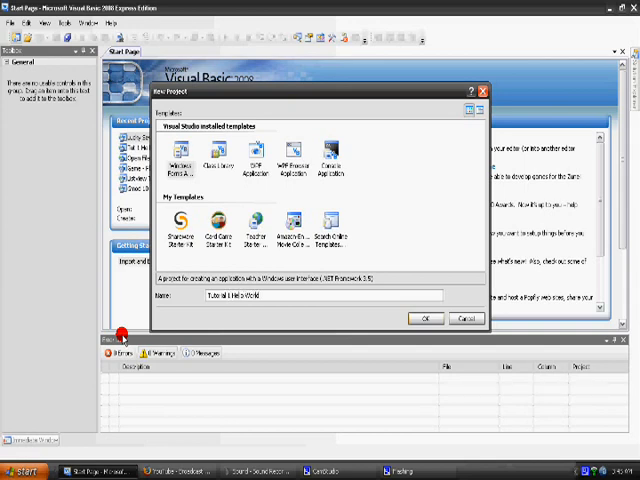
Create a new Windows Forms Application project and place Button1 on Form1
{"action": "left_click", "coordinate": [424, 318]}
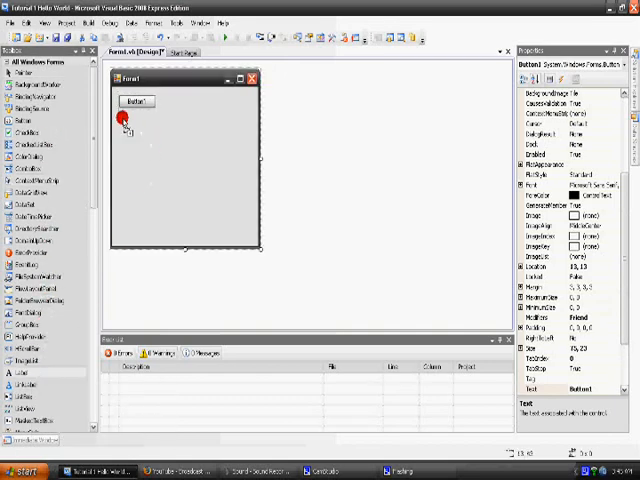
Have Button1's Click handler set Label1.Text to "Hello World"
{"action": "double_click", "coordinate": [136, 100]}
{"action": "type", "text": "Label1.Text = \""}
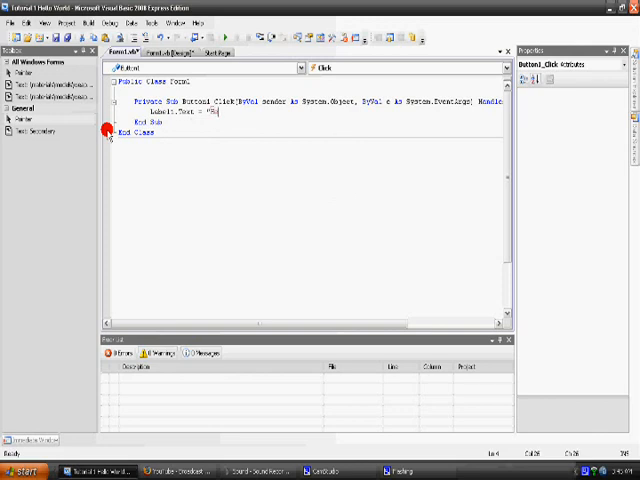
{"action": "type", "text": "Hello World\""}
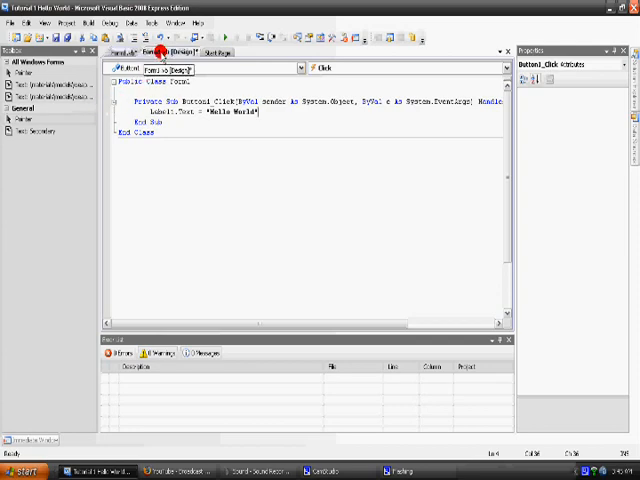
Run the form, verify Button1 shows Hello World, then close the test run
{"action": "left_click", "coordinate": [164, 52]}
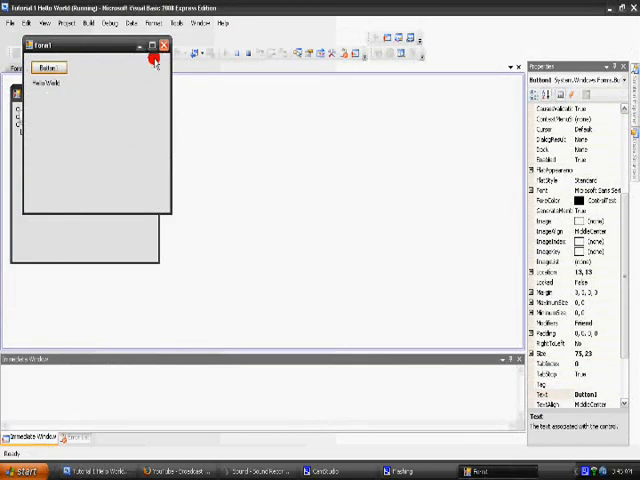
{"action": "mouse_move", "coordinate": [162, 48]}
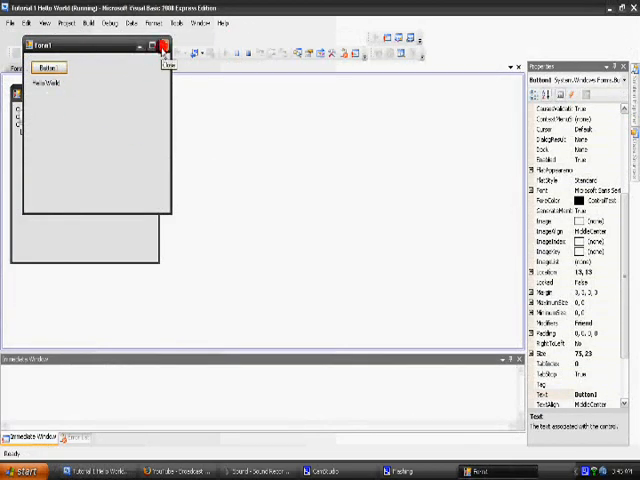
{"action": "left_click", "coordinate": [164, 46]}
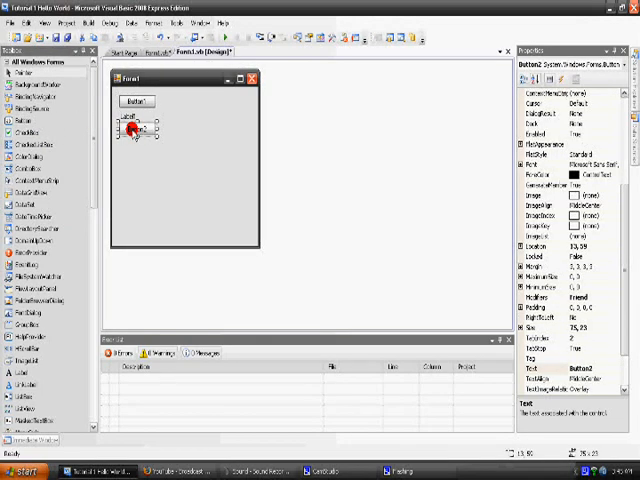
Have Button2's Click handler show MsgBox("Hello World"), then return to the form designer
{"action": "double_click", "coordinate": [136, 128]}
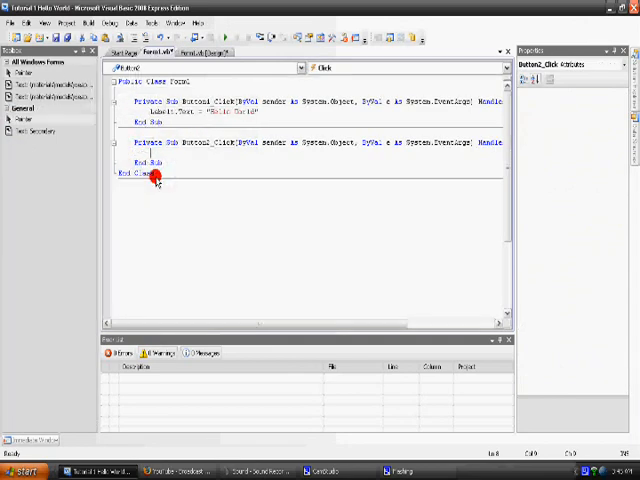
{"action": "type", "text": "MsgBox(\"Hello World"}
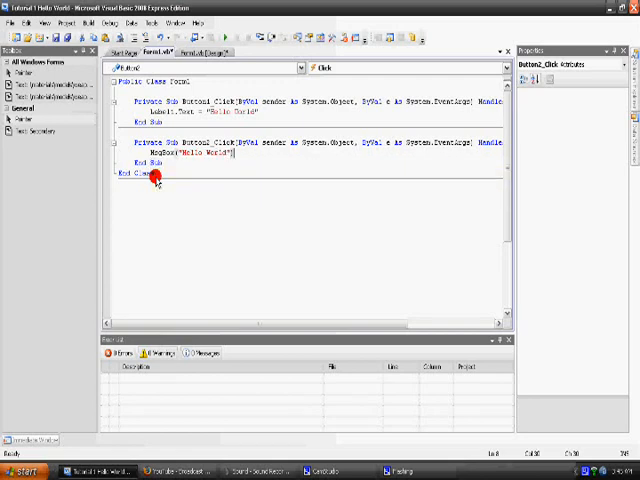
{"action": "left_click", "coordinate": [188, 52]}
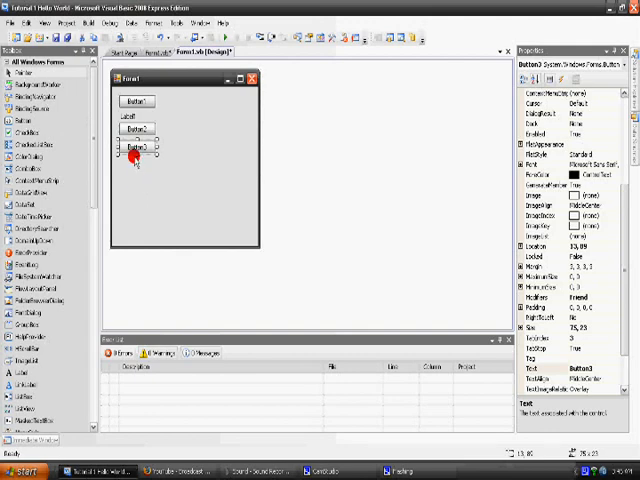
{"action": "double_click", "coordinate": [136, 148]}
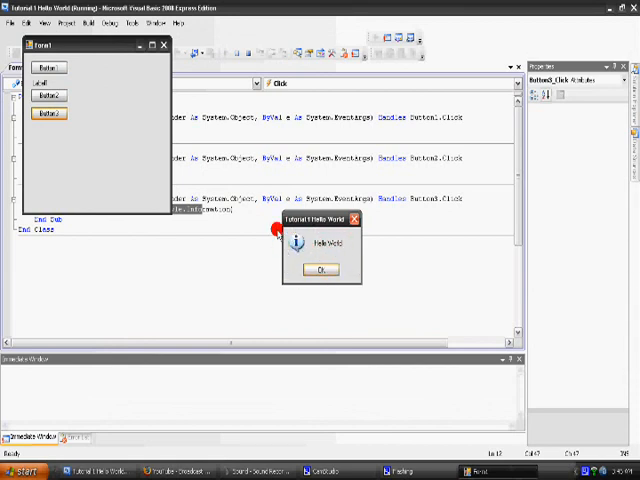
Verify Button3's information-icon Hello World message box and dismiss it
{"action": "left_click", "coordinate": [320, 270]}
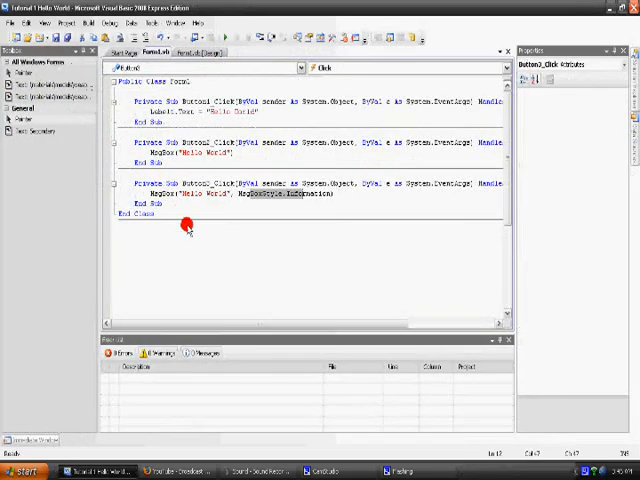
{"action": "mouse_move", "coordinate": [228, 260]}
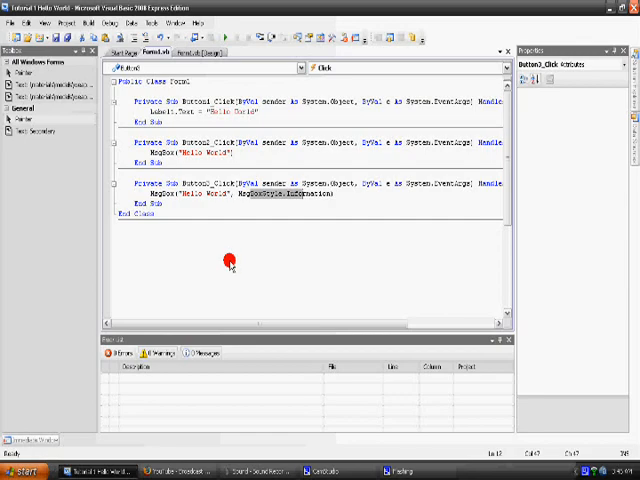
{"action": "mouse_move", "coordinate": [306, 348]}
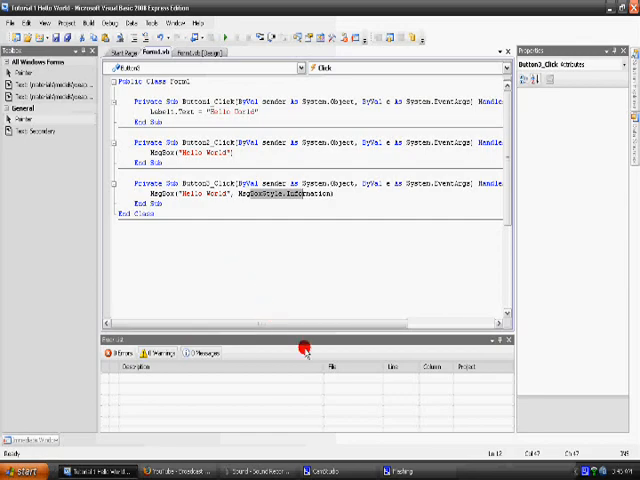